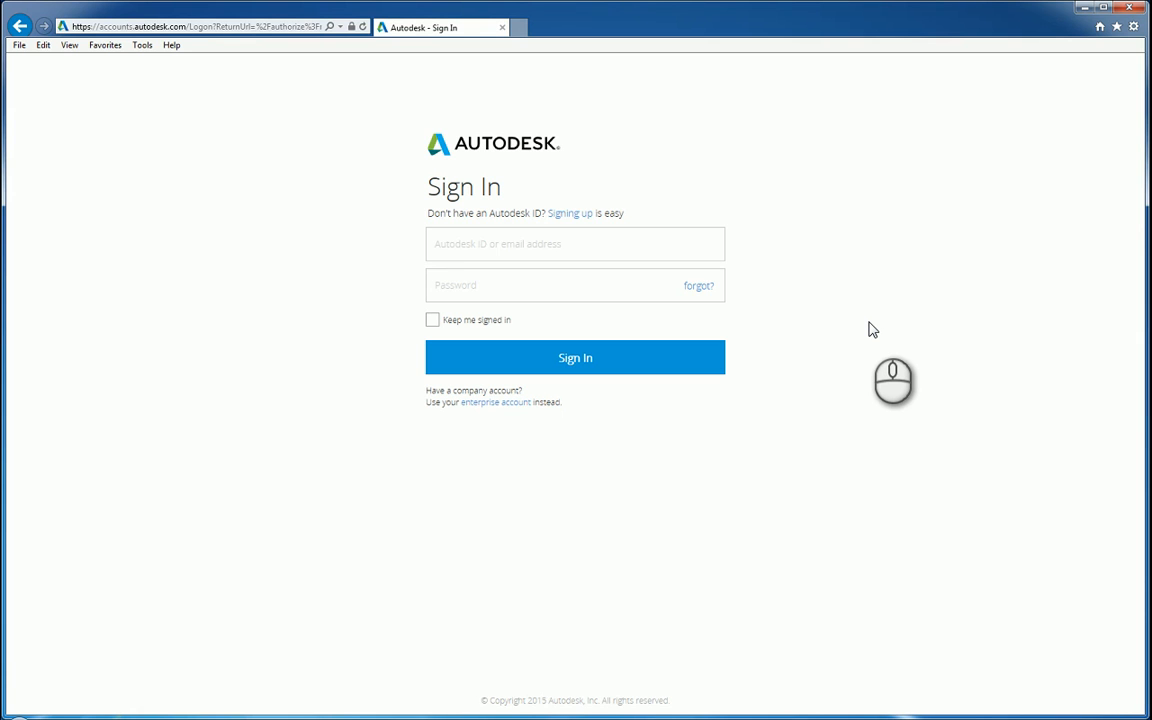
pyautogui.moveTo(880, 344)
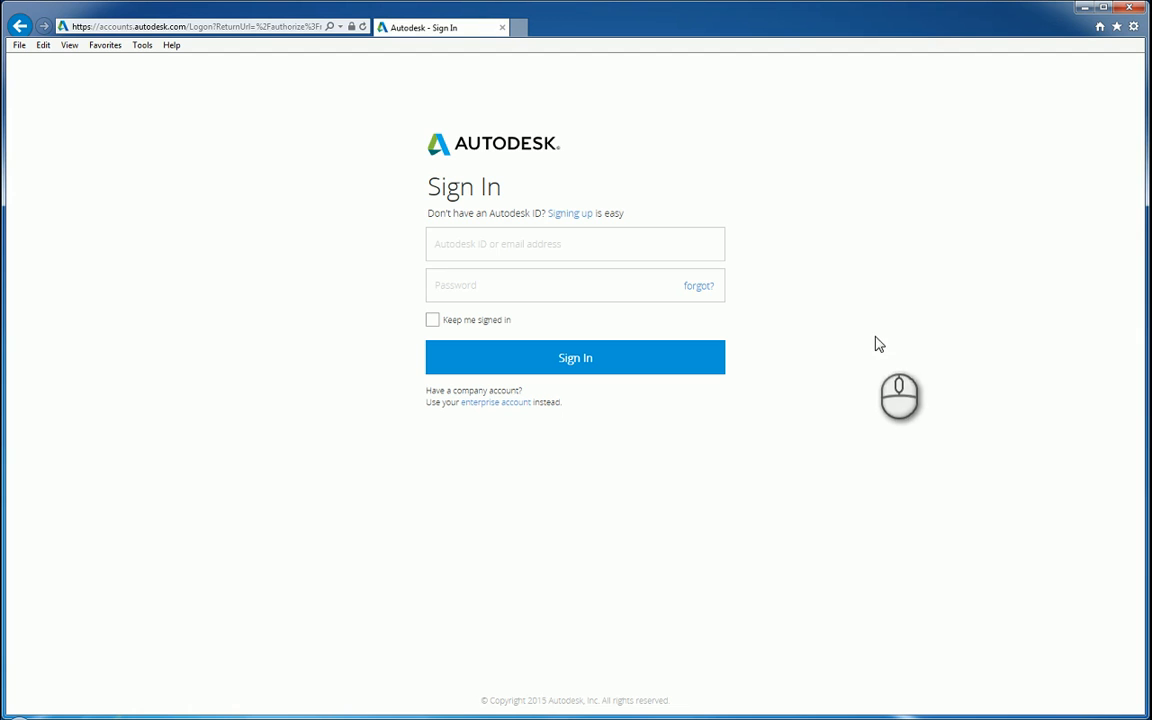
pyautogui.moveTo(872, 180)
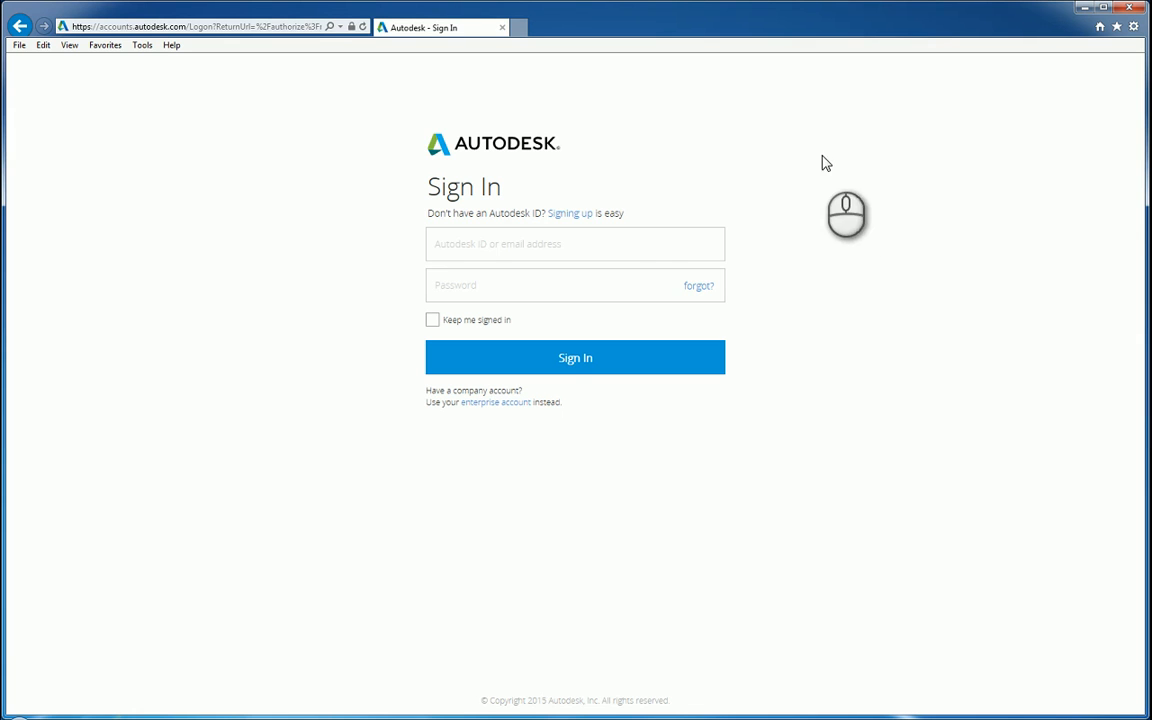
# Enter the Autodesk ID and password and sign in to Autodesk Account.
pyautogui.click(576, 244)
pyautogui.write('ttay')
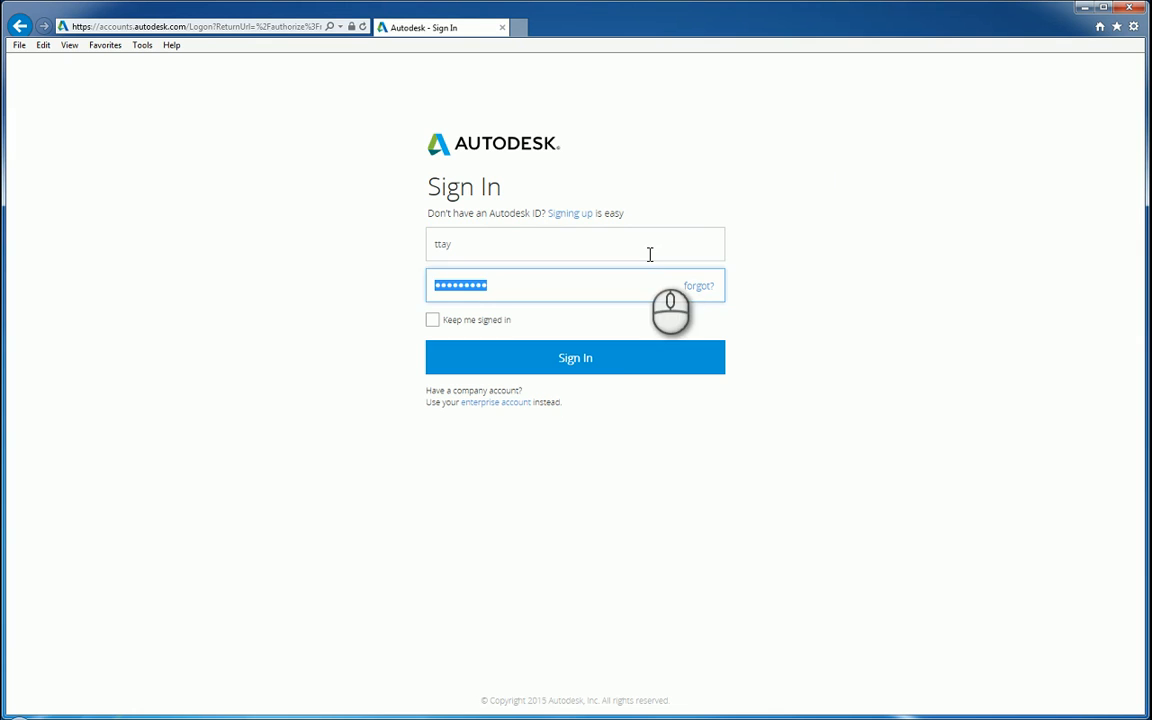
pyautogui.click(576, 356)
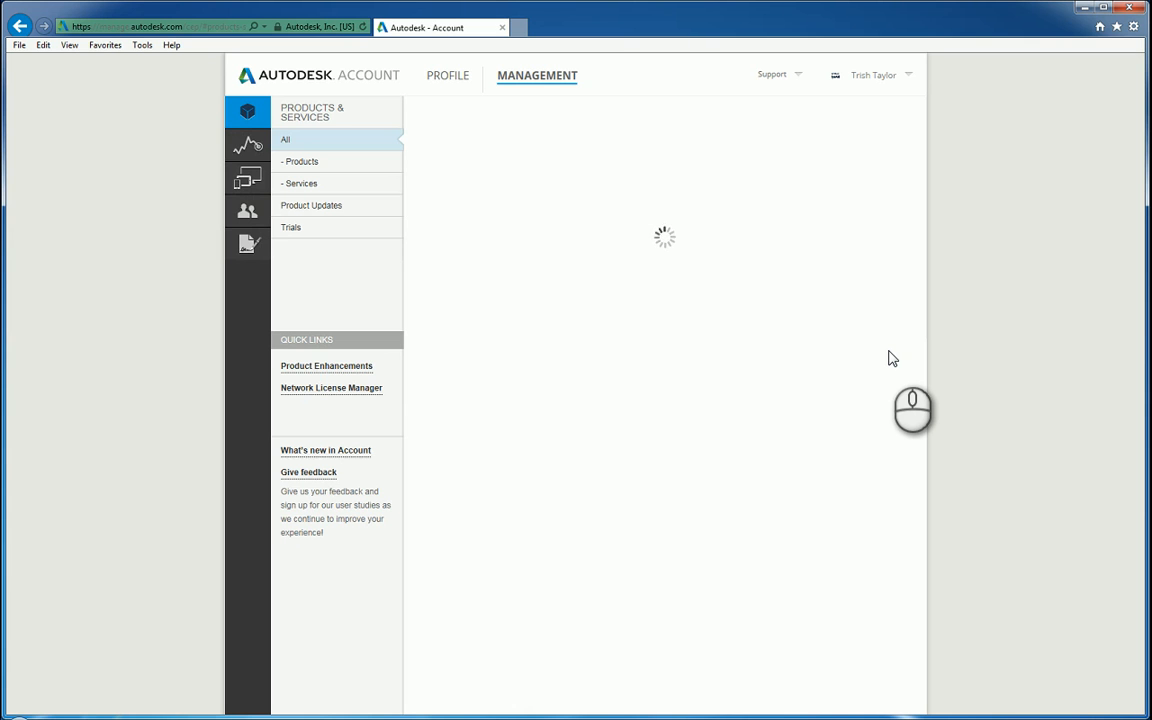
pyautogui.moveTo(886, 340)
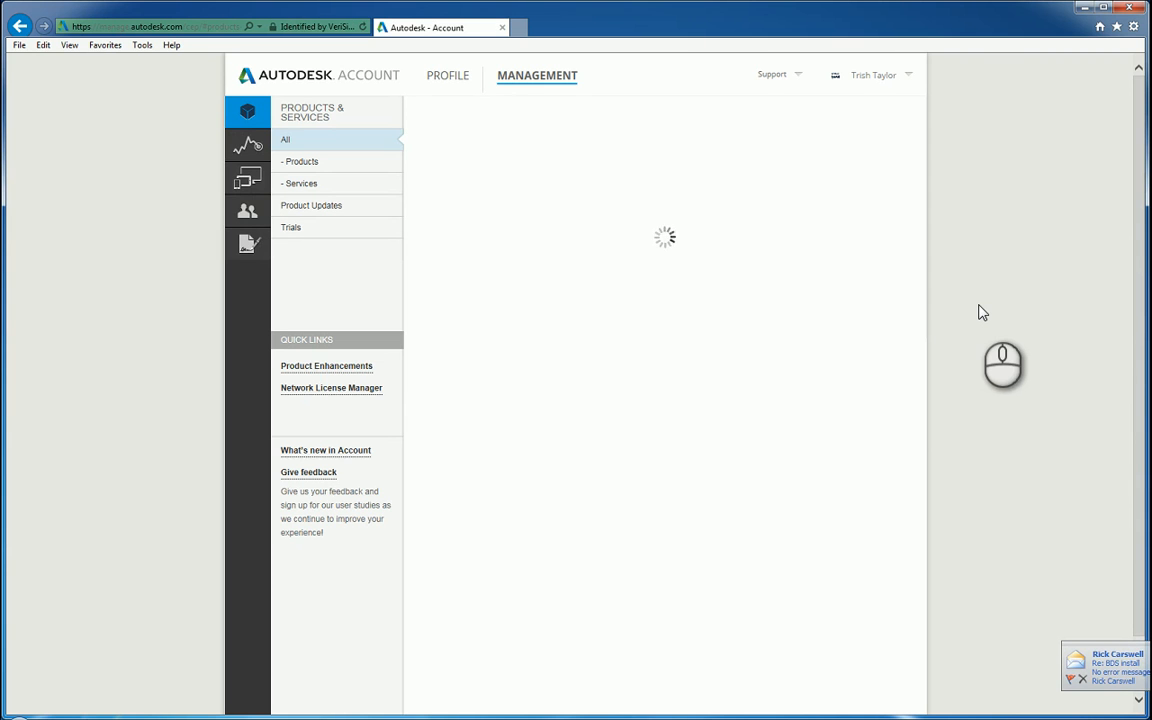
pyautogui.moveTo(992, 304)
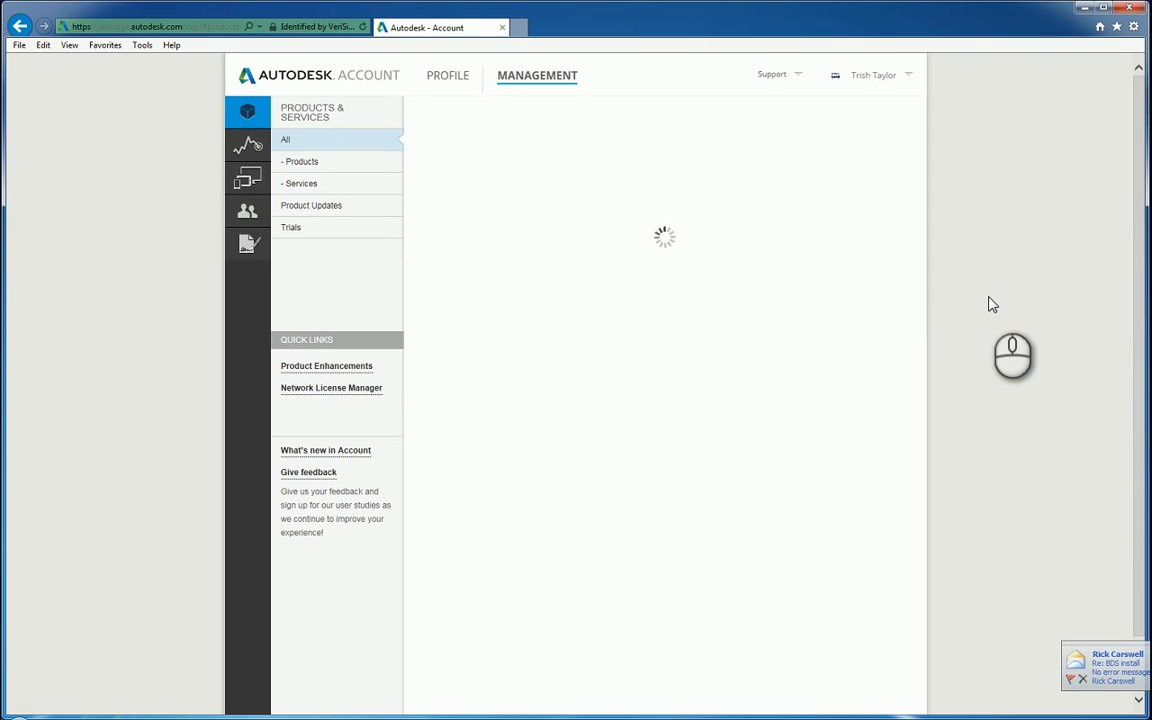
pyautogui.moveTo(984, 300)
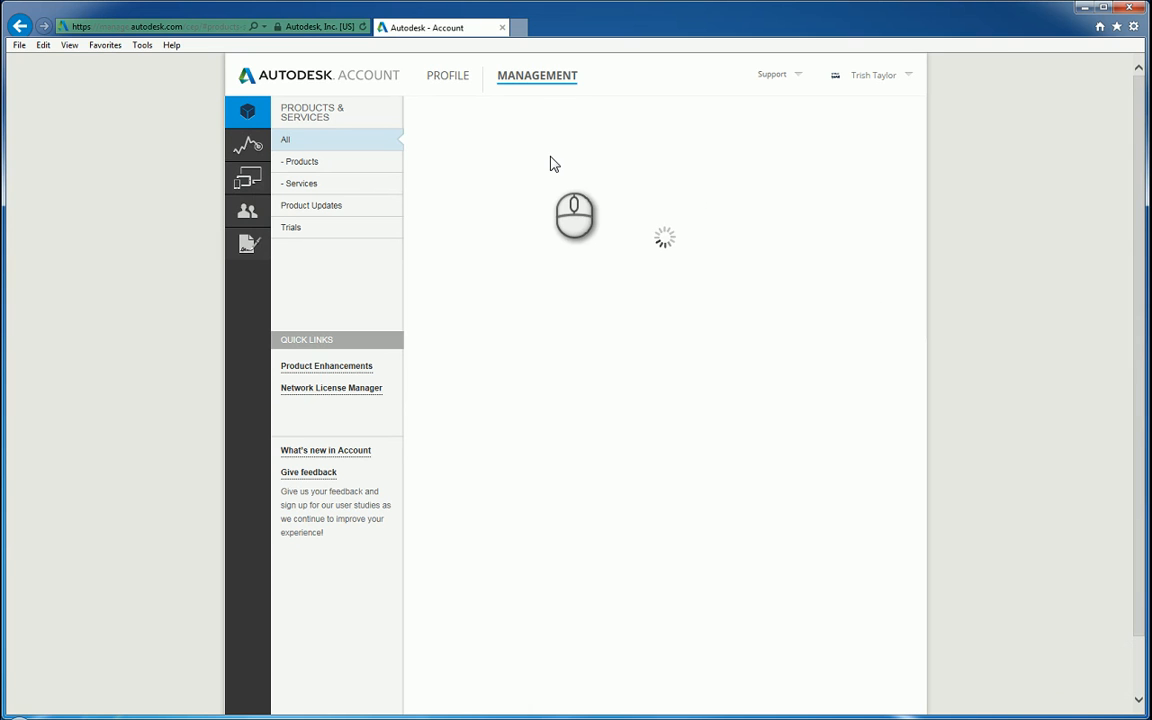
pyautogui.moveTo(560, 152)
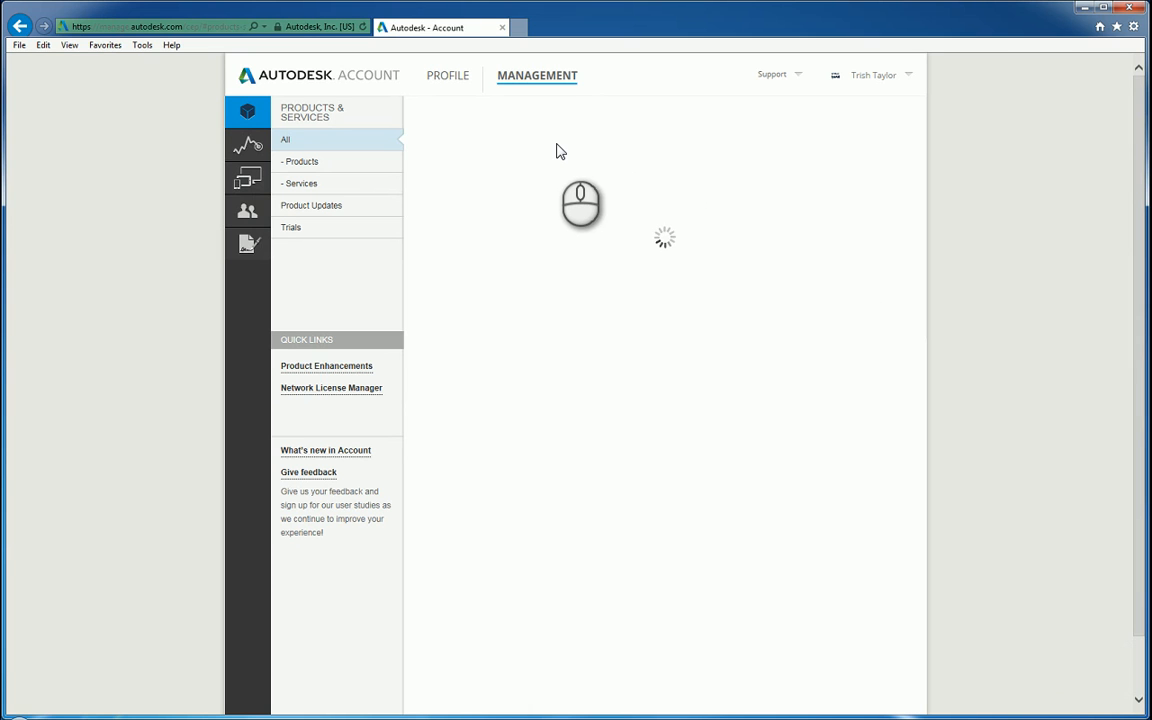
pyautogui.moveTo(566, 182)
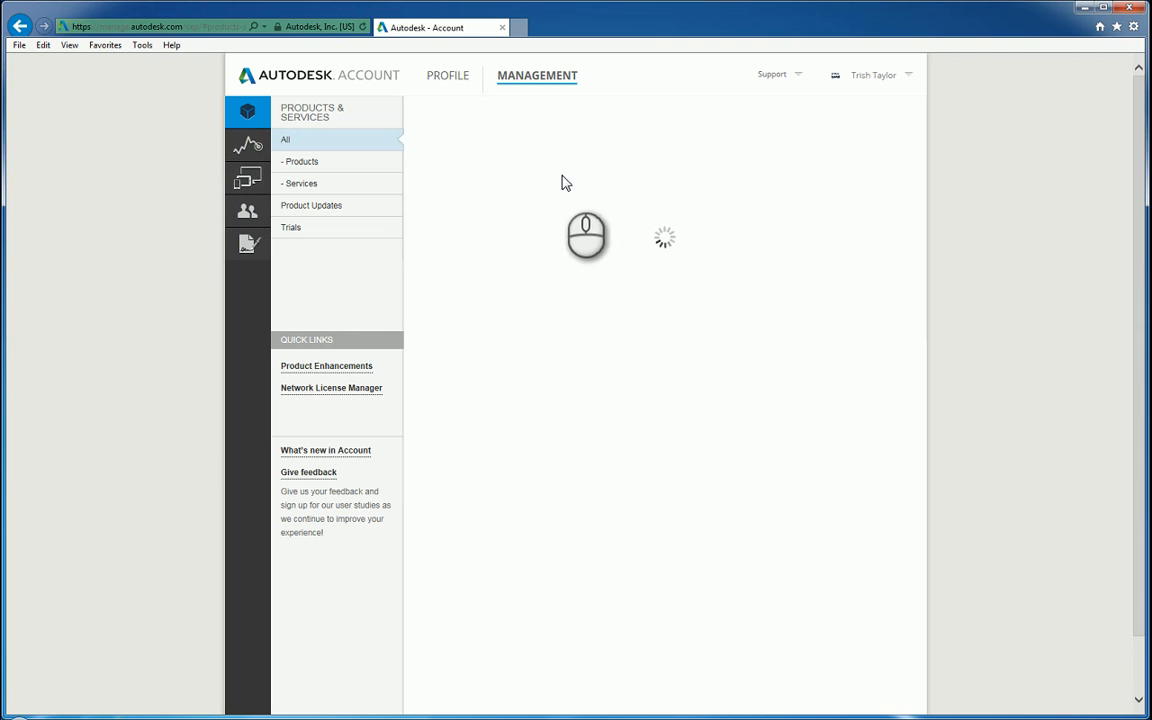
pyautogui.moveTo(456, 198)
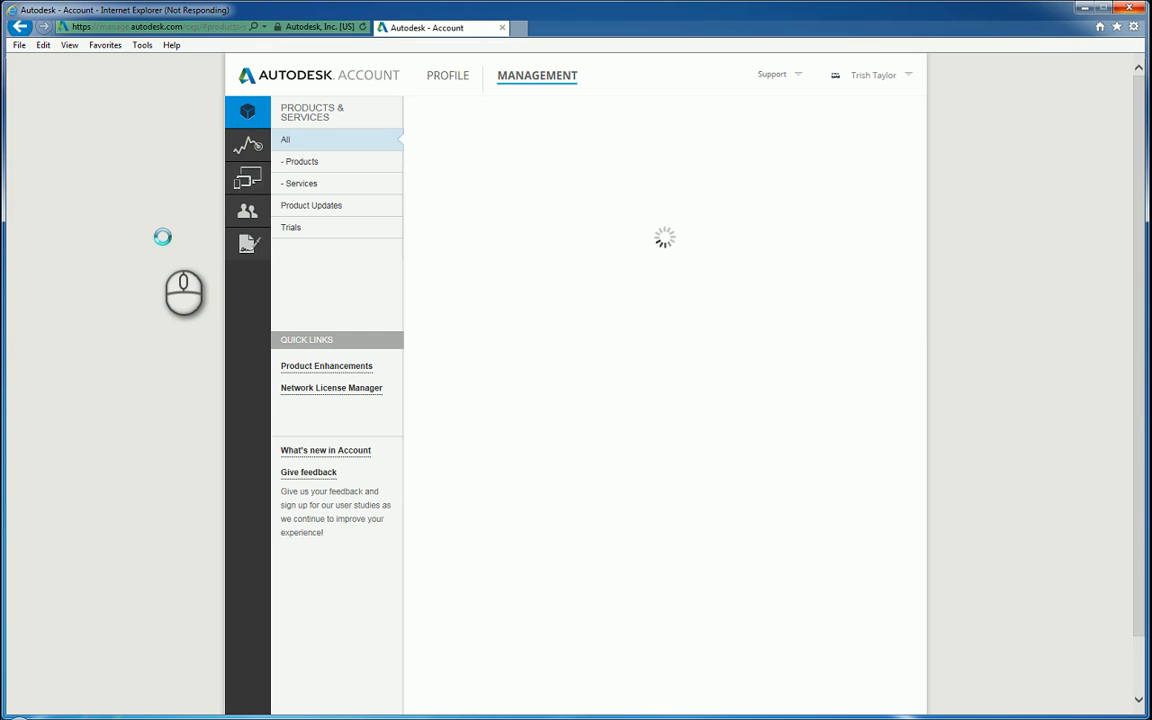
pyautogui.moveTo(968, 270)
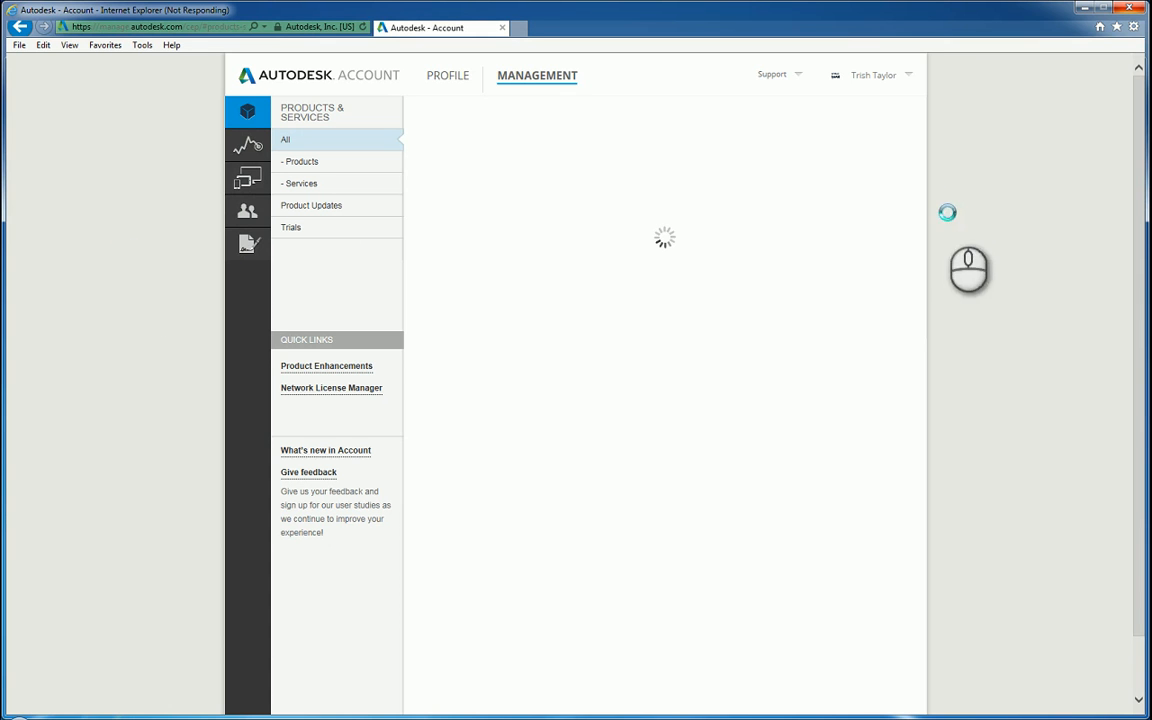
pyautogui.moveTo(916, 264)
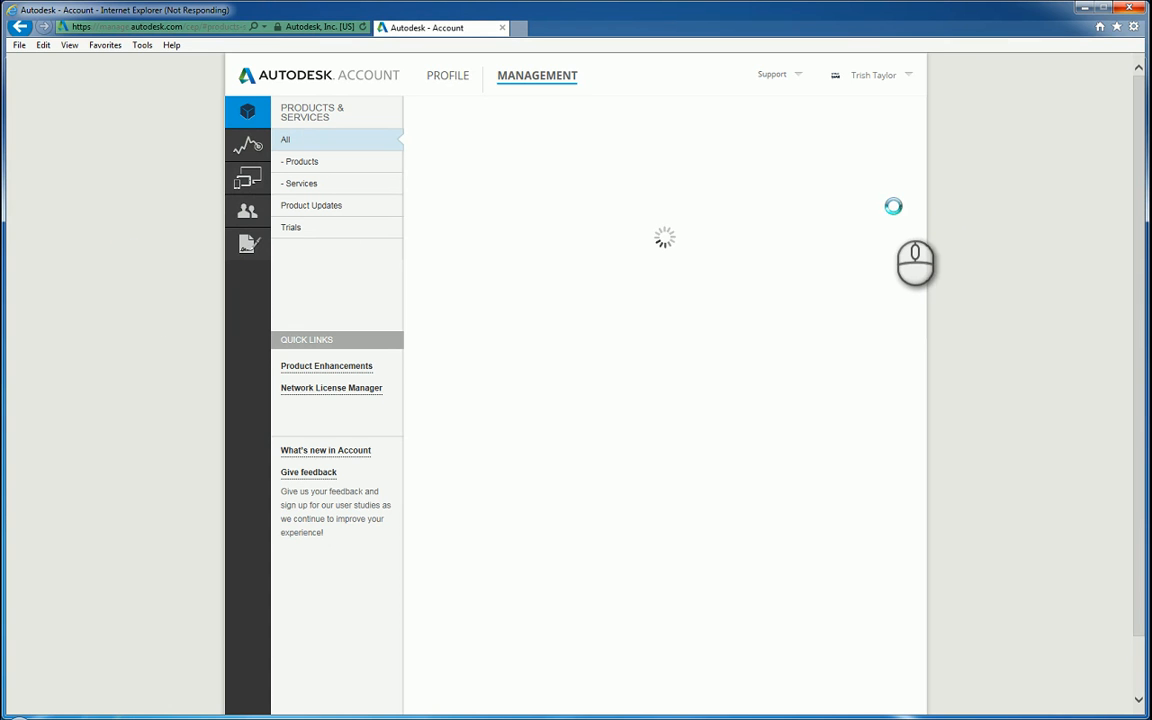
pyautogui.moveTo(1004, 312)
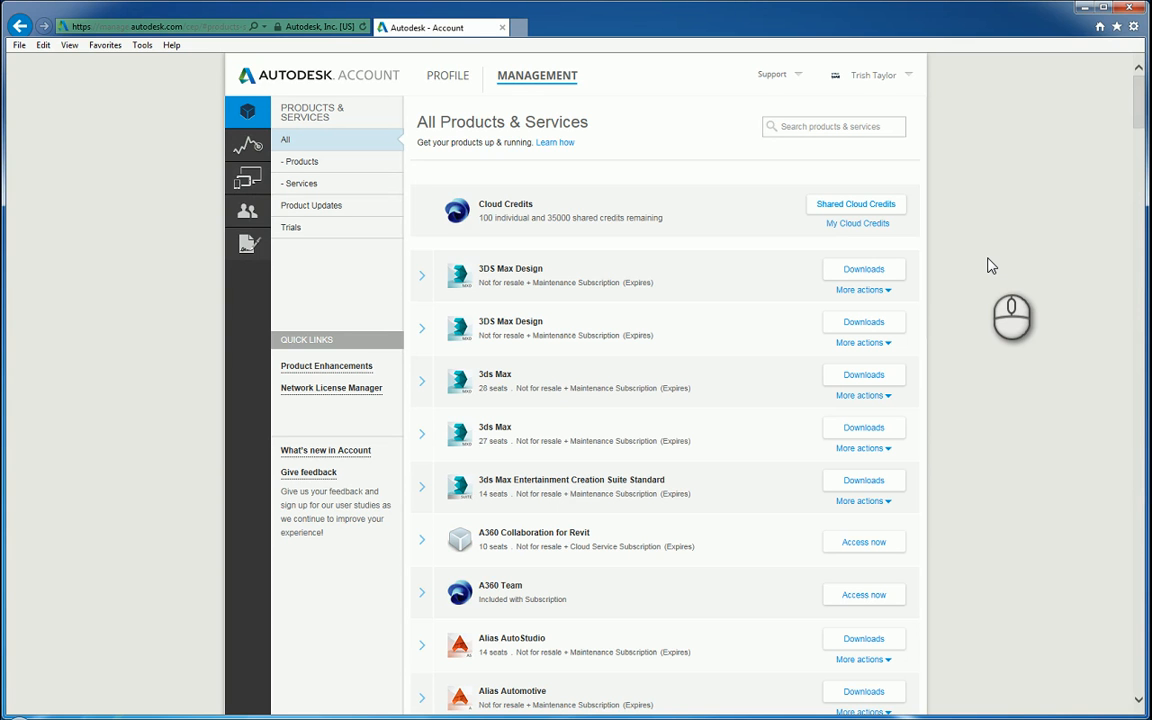
pyautogui.moveTo(1050, 344)
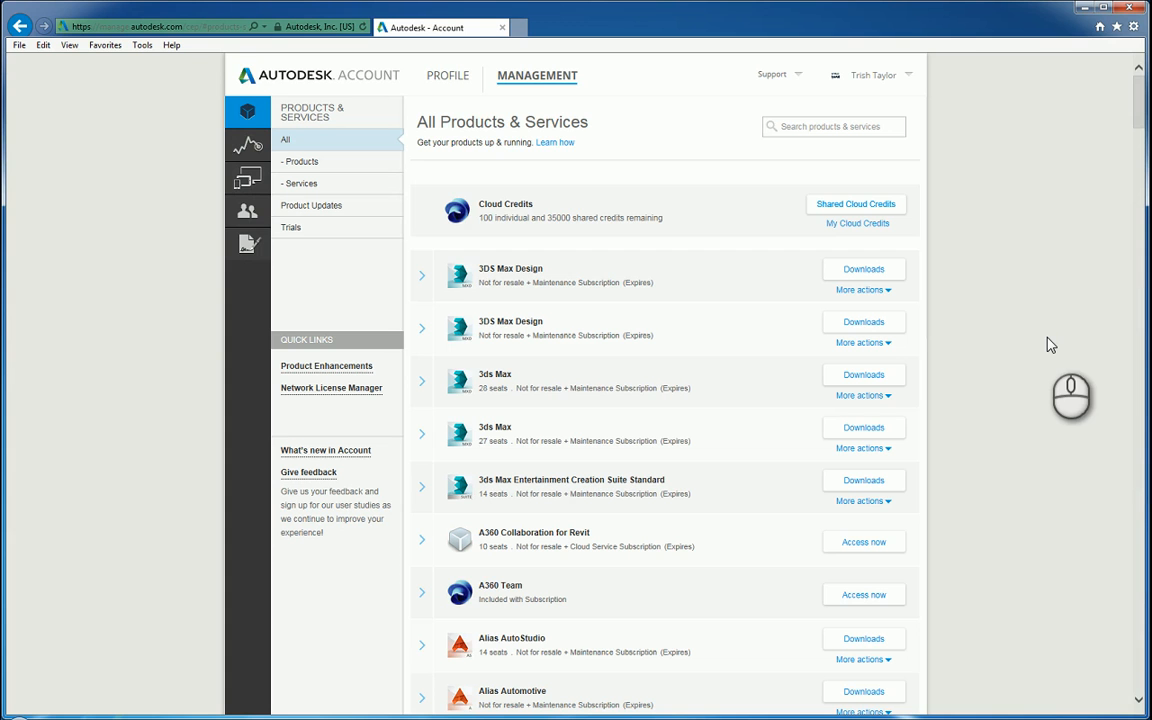
pyautogui.moveTo(1040, 528)
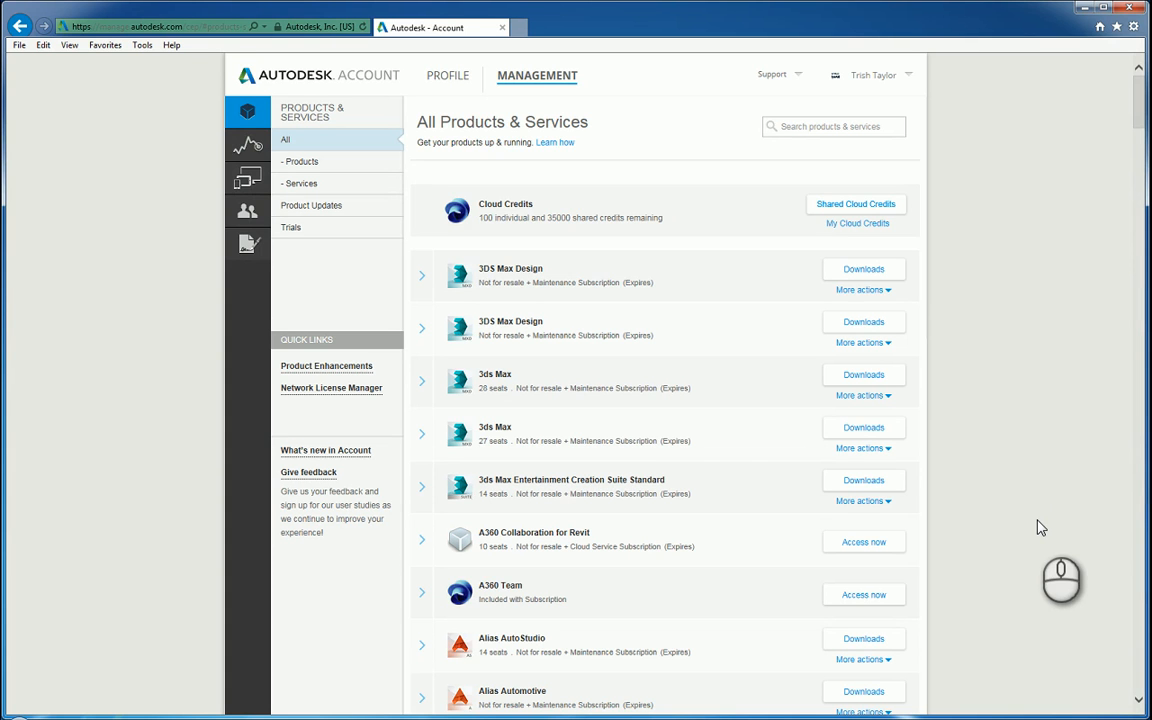
pyautogui.moveTo(1084, 288)
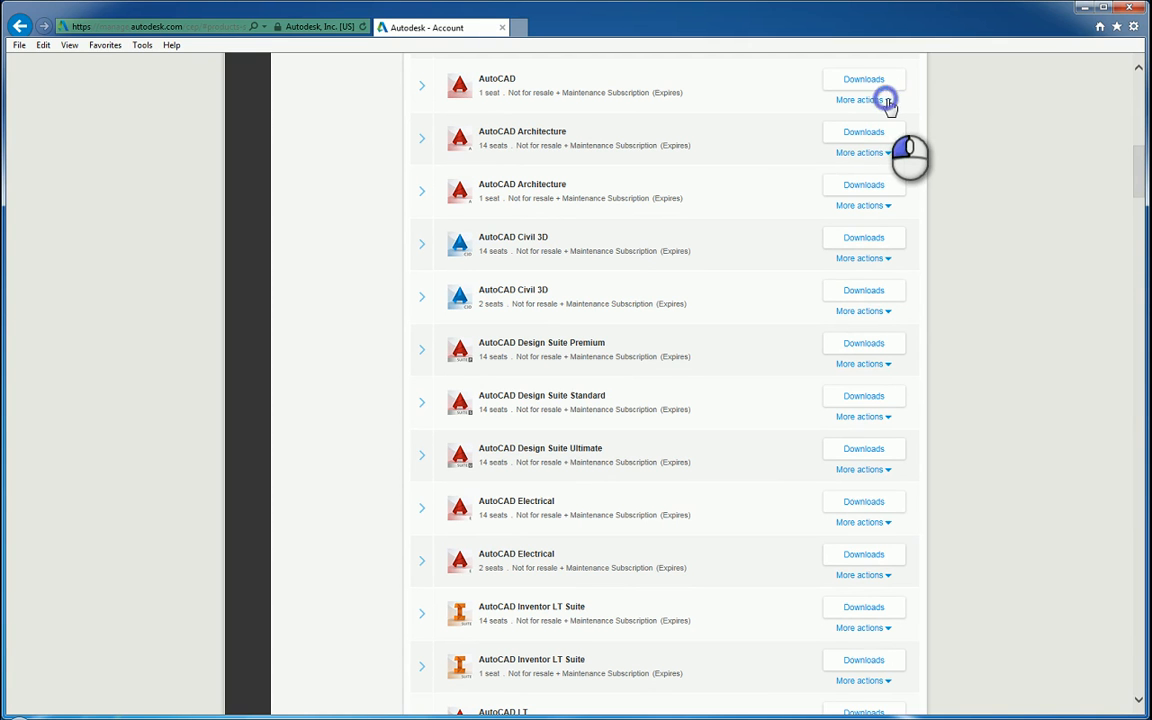
# Choose Get home use license from More actions under the first AutoCAD subscription.
pyautogui.click(860, 100)
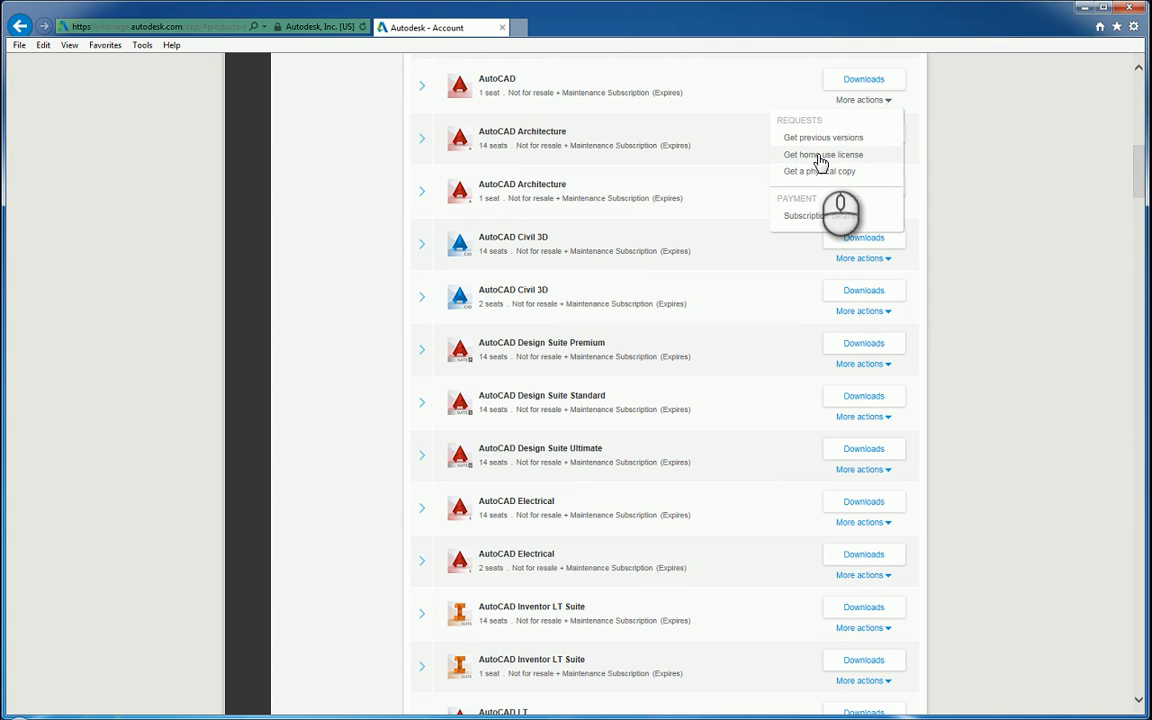
pyautogui.click(822, 154)
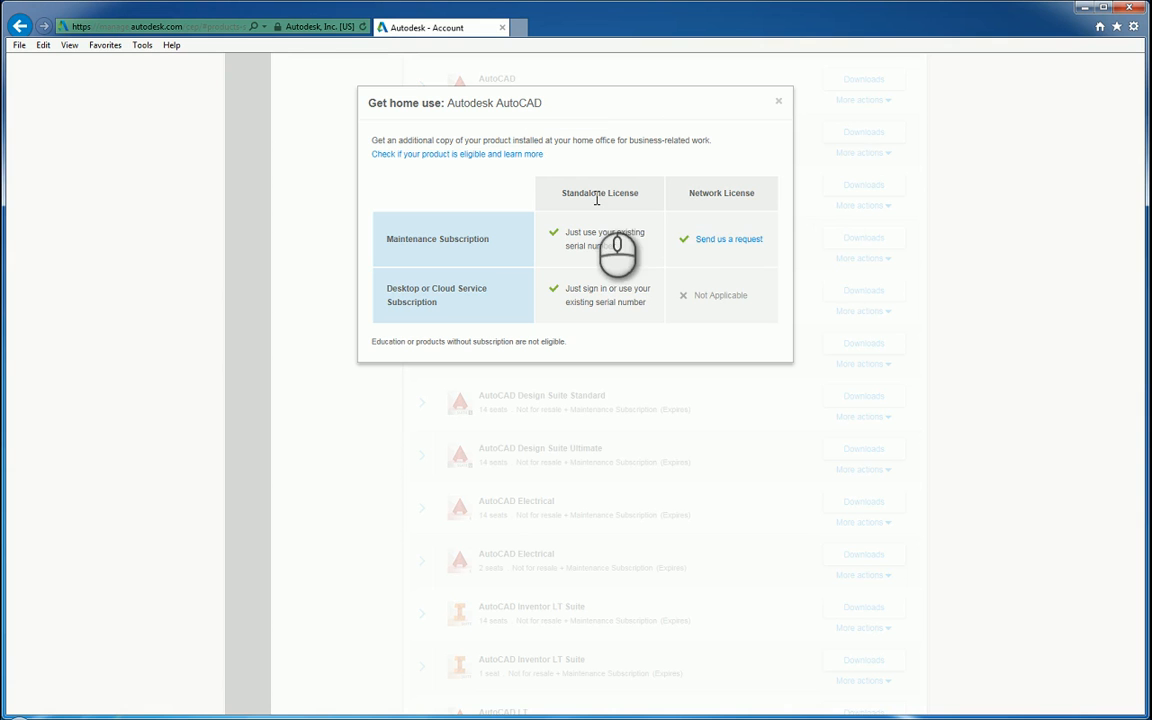
pyautogui.moveTo(724, 250)
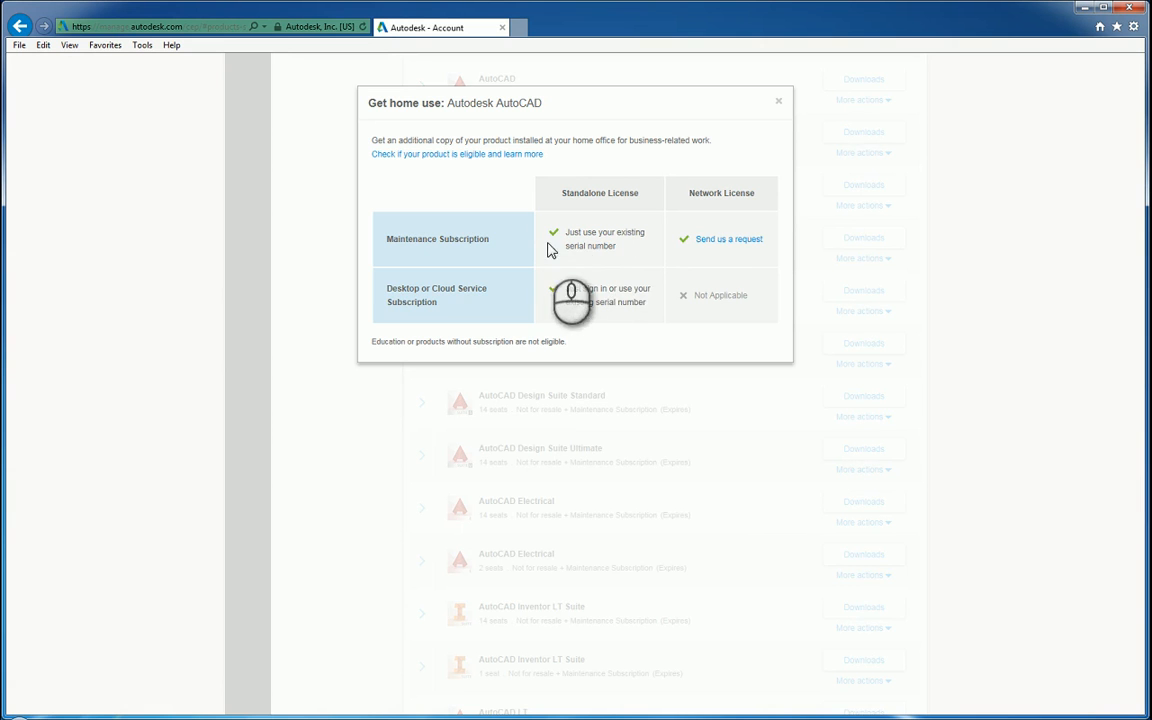
pyautogui.moveTo(610, 262)
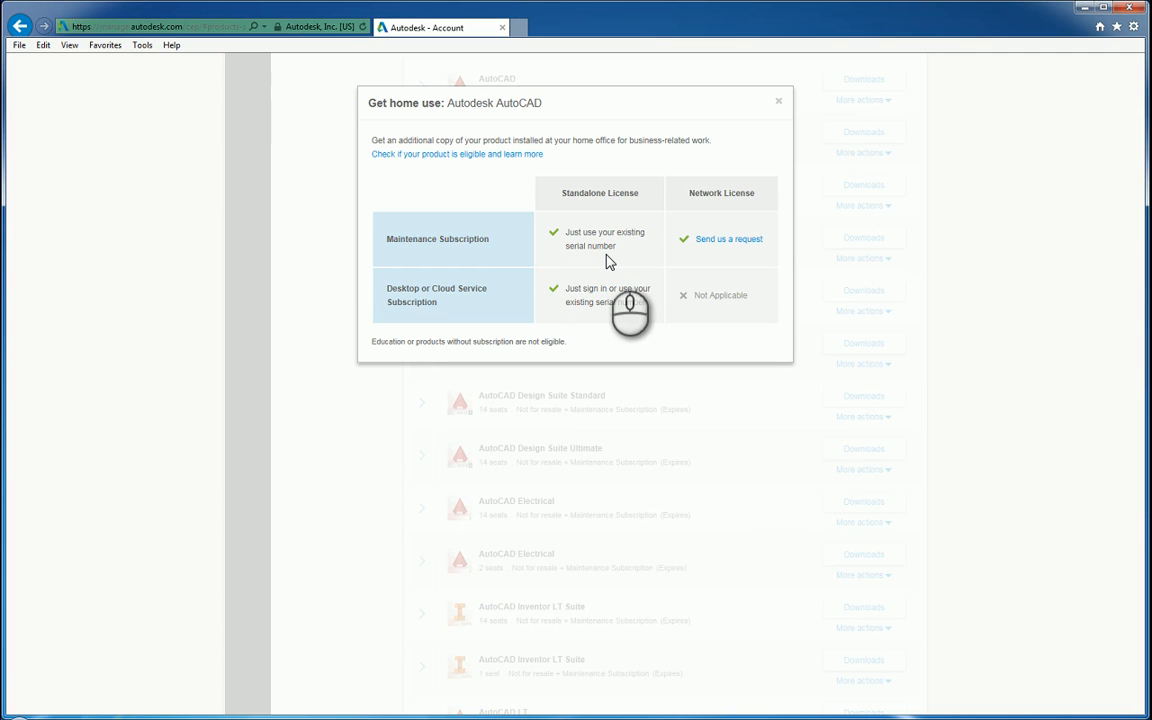
pyautogui.moveTo(608, 250)
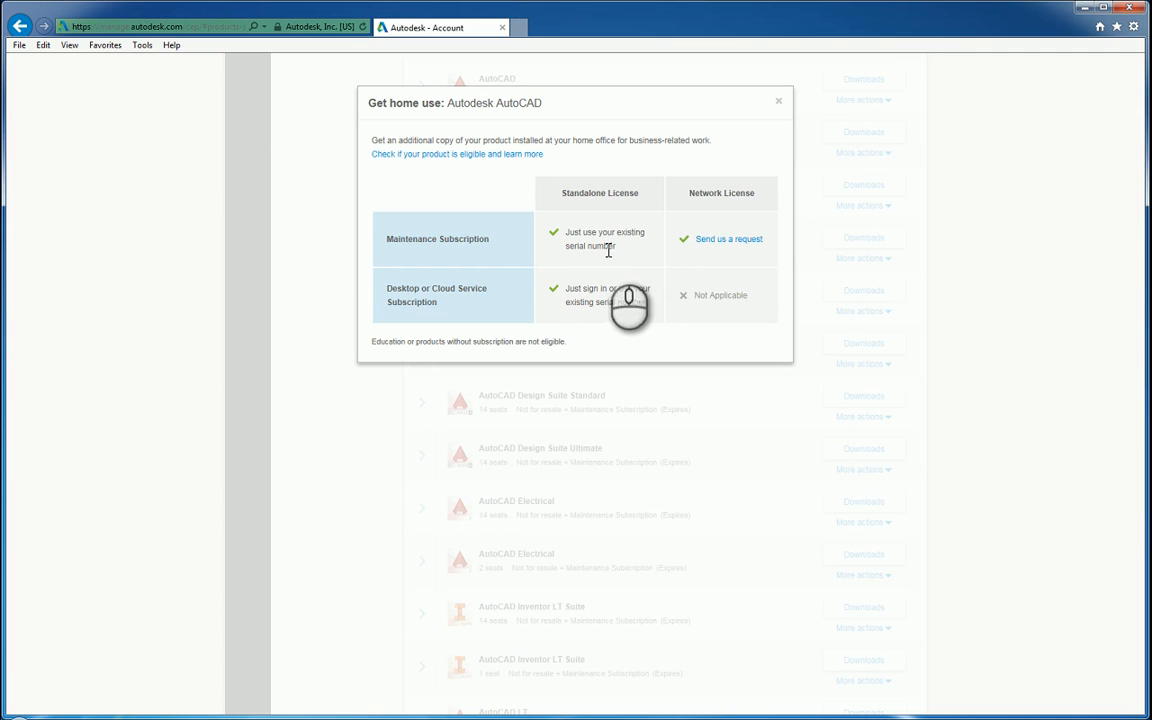
pyautogui.moveTo(612, 258)
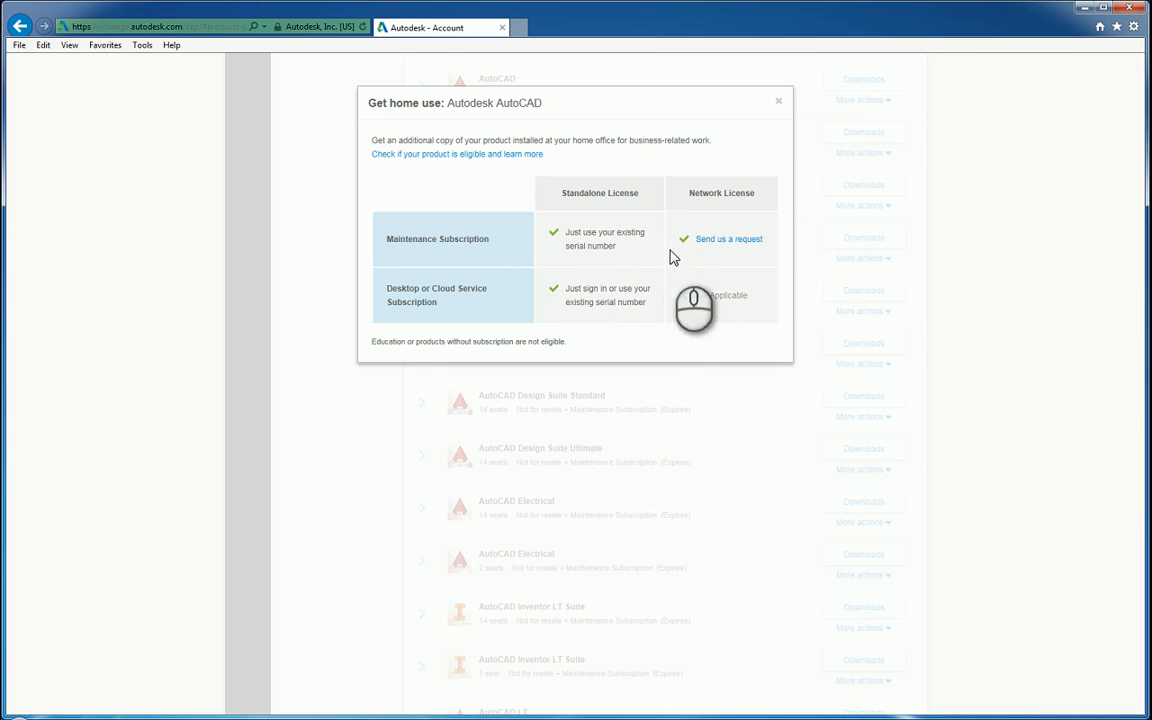
pyautogui.moveTo(756, 248)
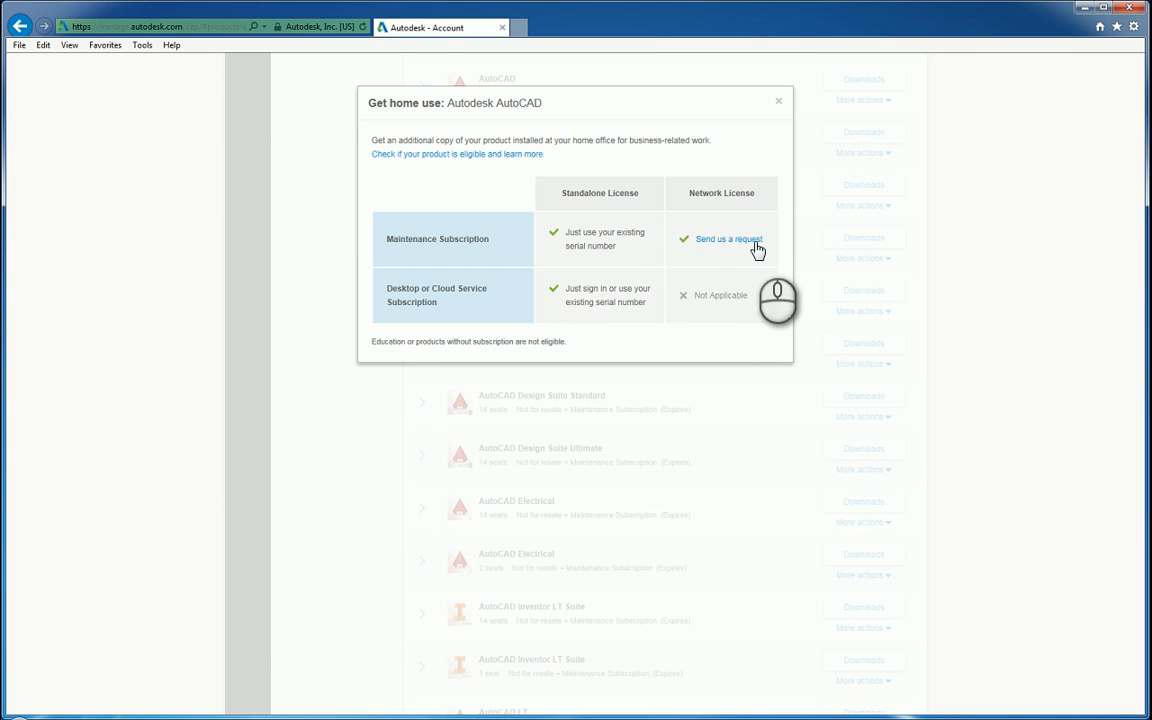
# Send a Network License home use request for AutoCAD 2016 with quantity 1 and the prefilled email.
pyautogui.click(728, 240)
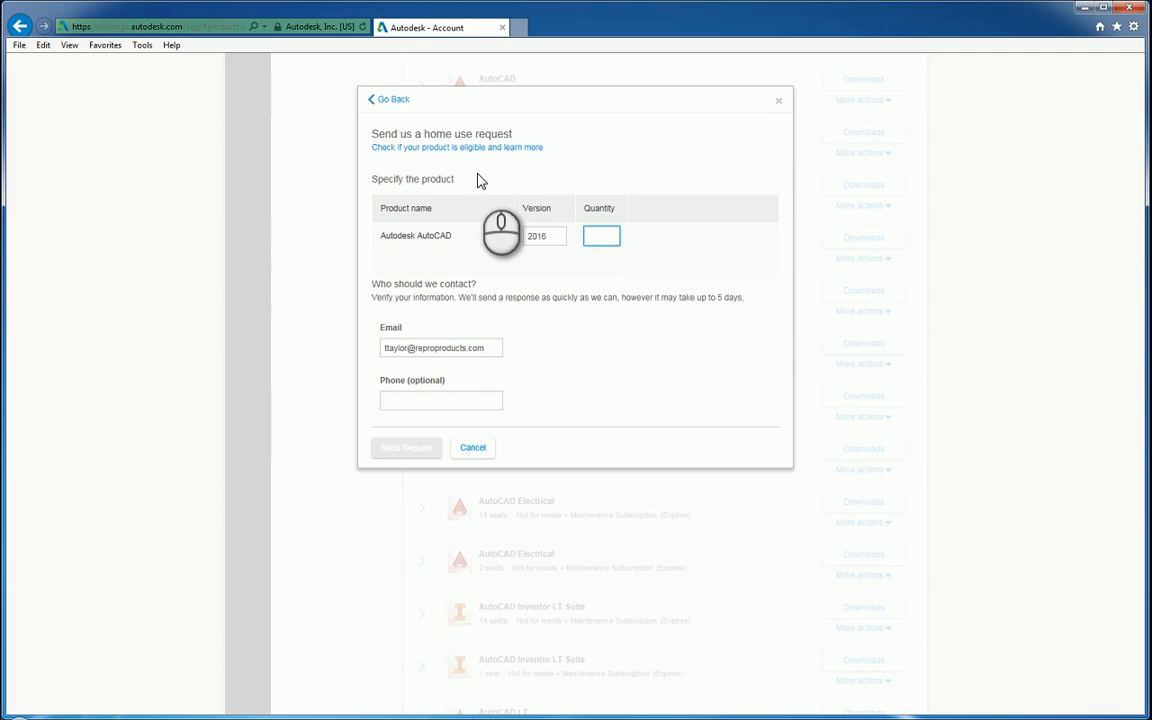
pyautogui.moveTo(496, 296)
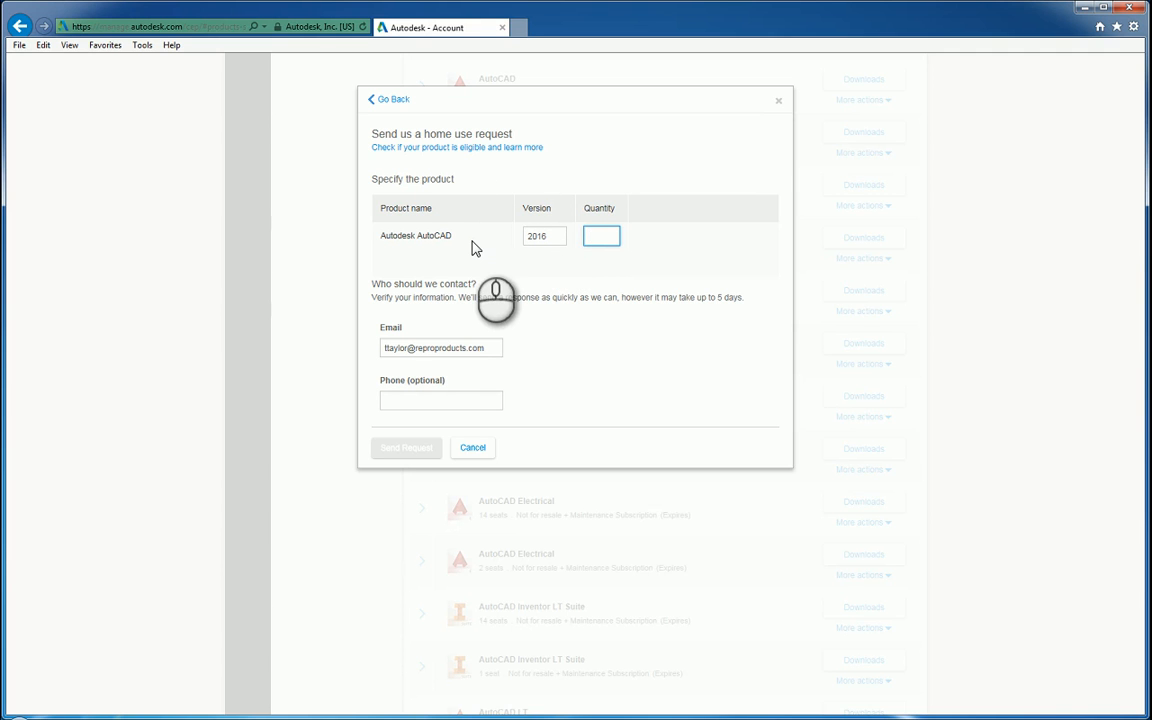
pyautogui.click(600, 236)
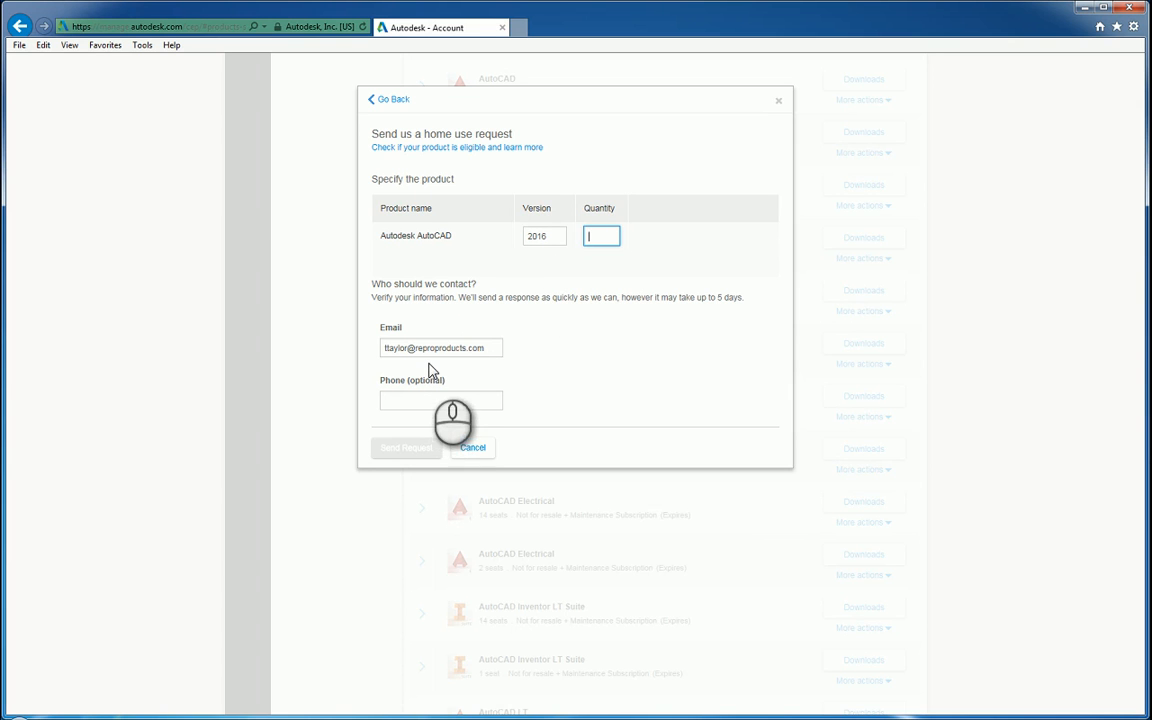
pyautogui.moveTo(410, 456)
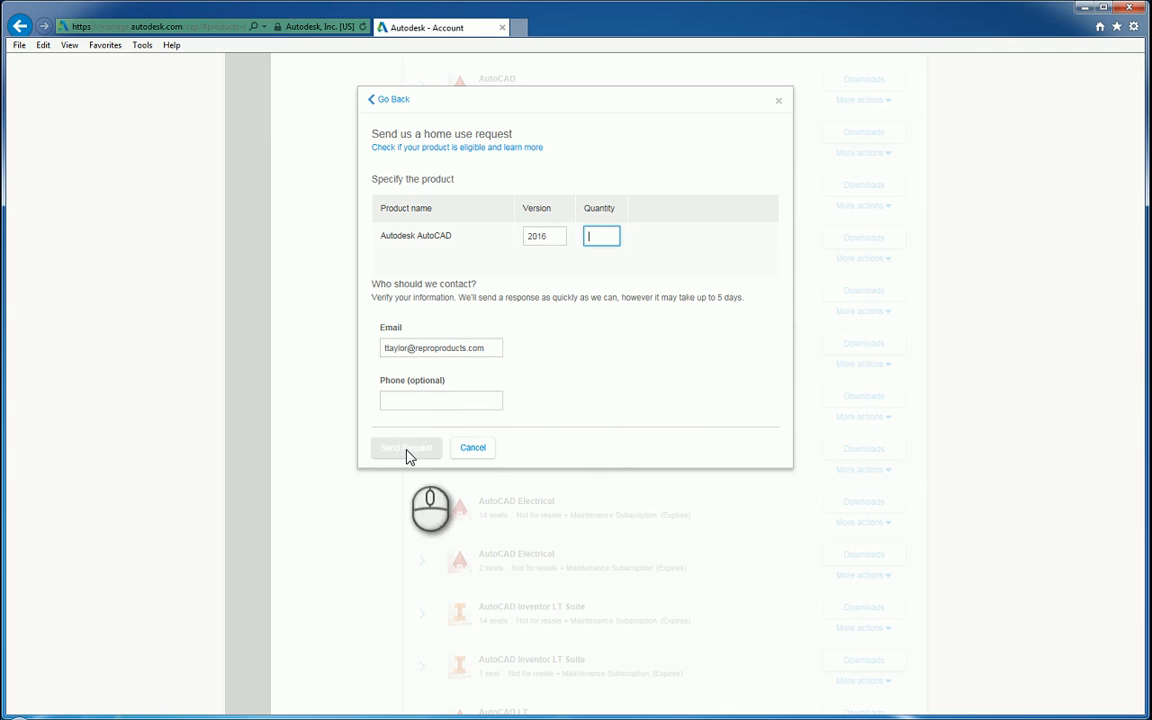
pyautogui.moveTo(576, 396)
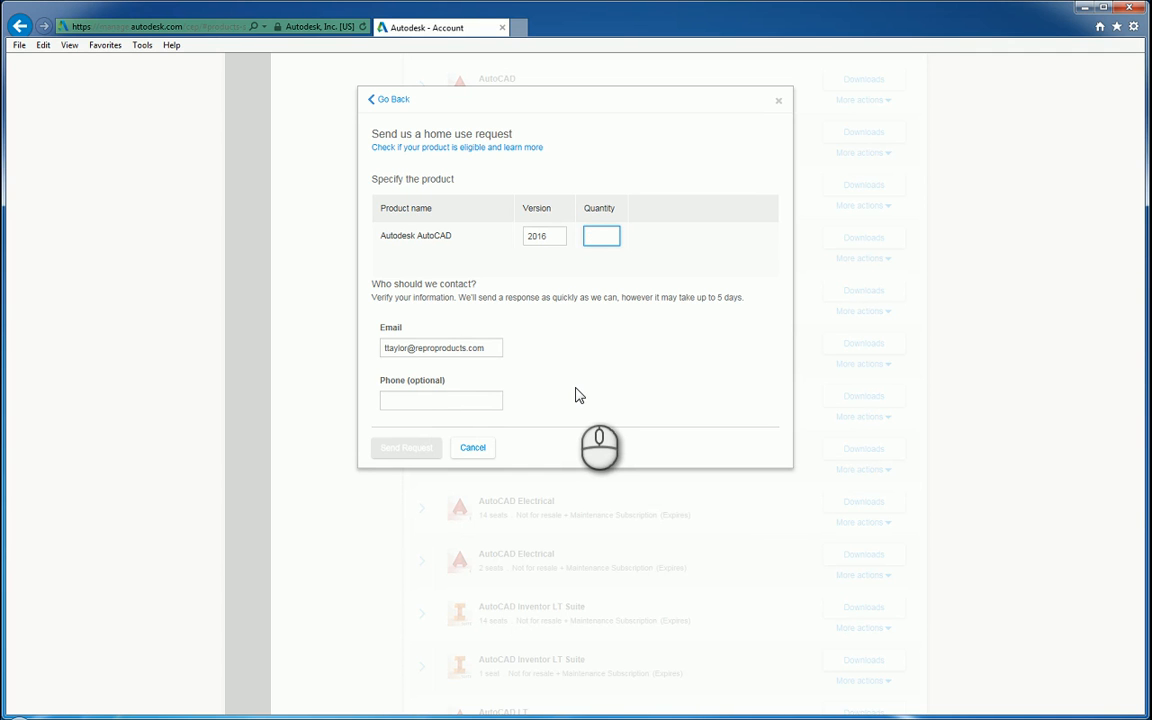
pyautogui.moveTo(576, 388)
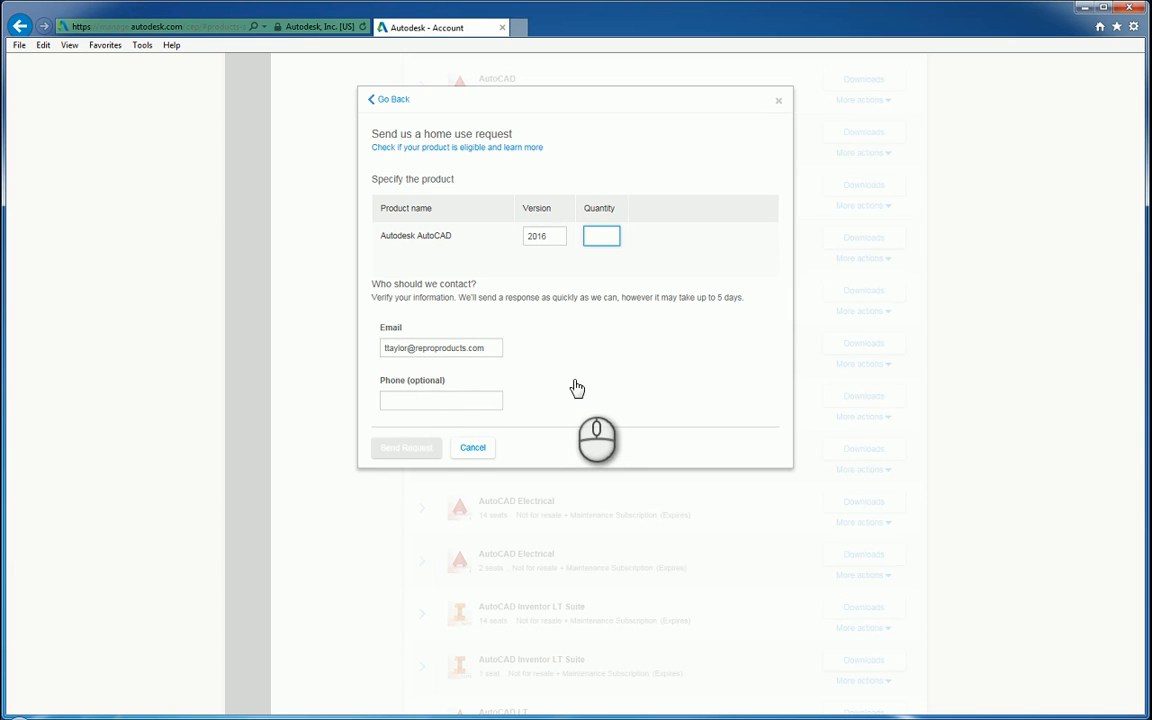
pyautogui.moveTo(574, 376)
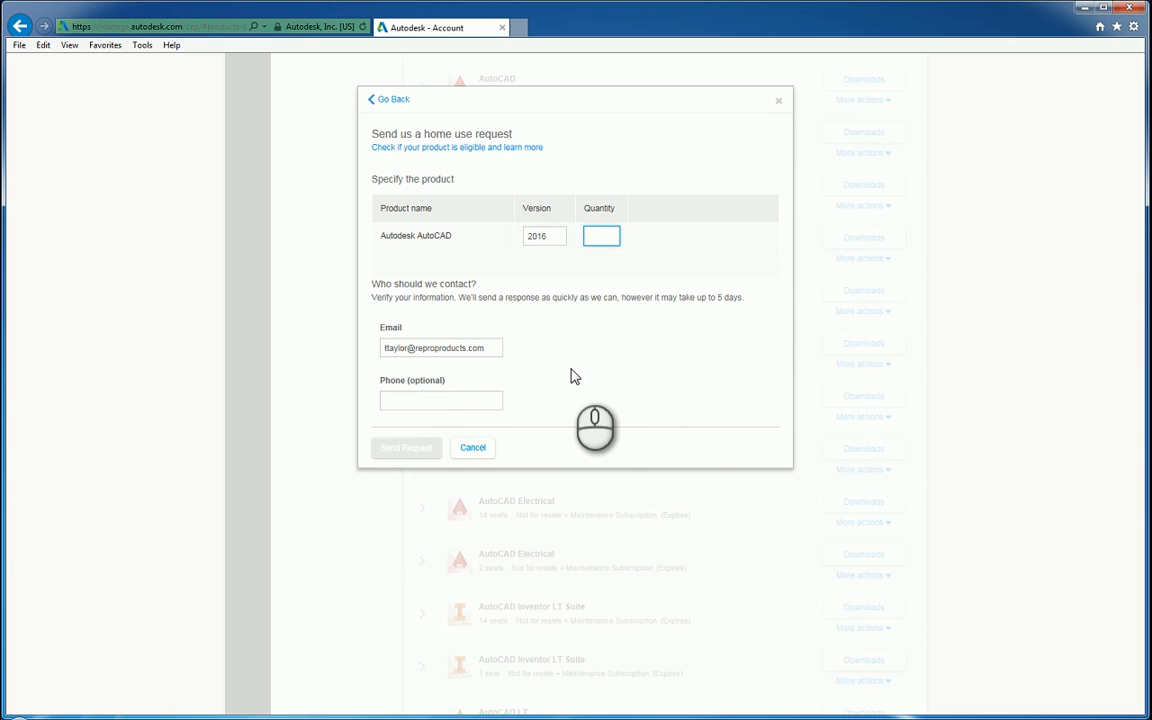
pyautogui.click(600, 236)
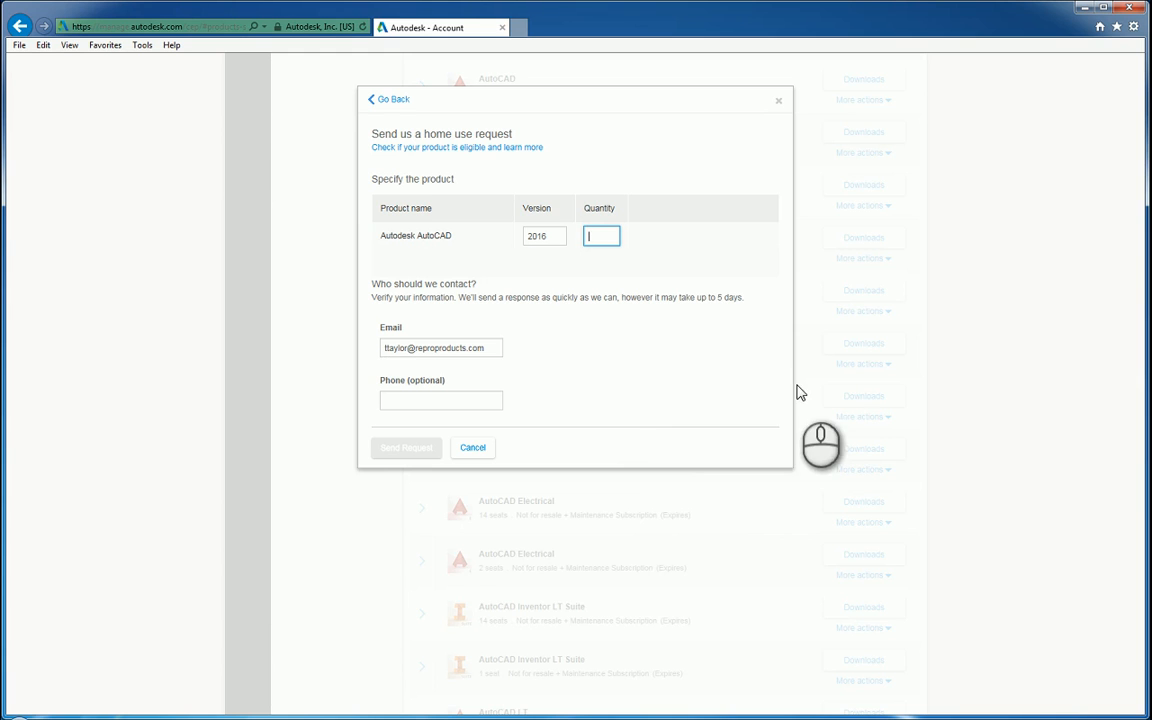
pyautogui.moveTo(848, 408)
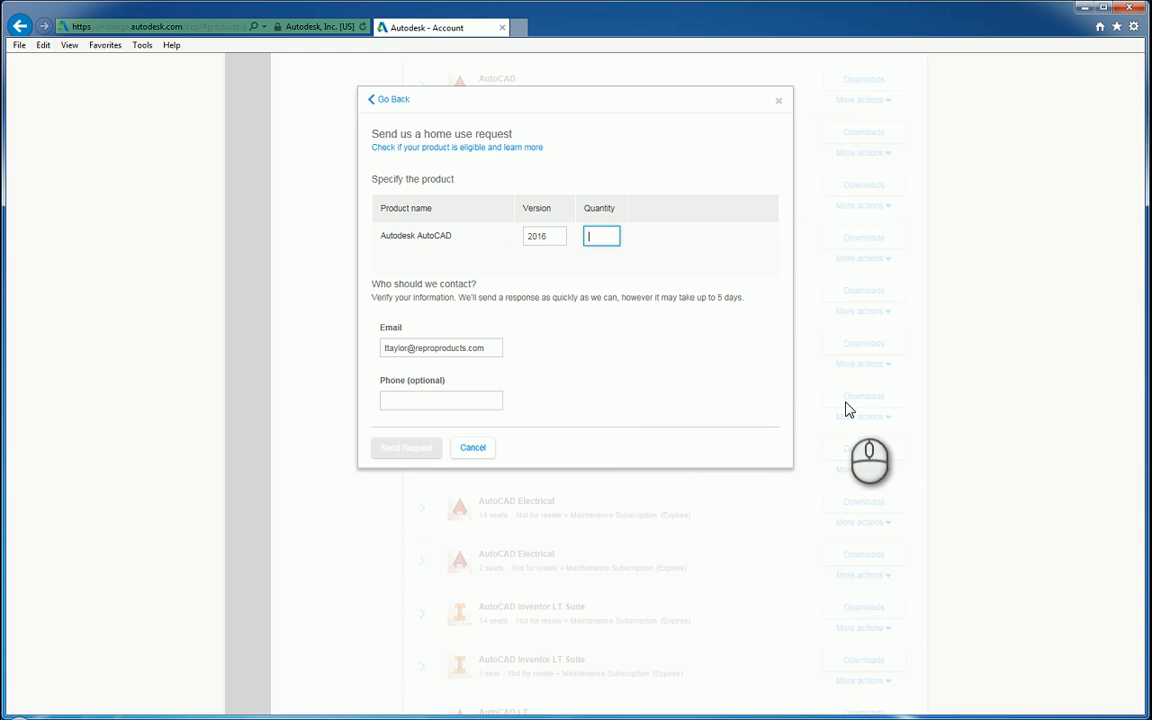
pyautogui.moveTo(868, 388)
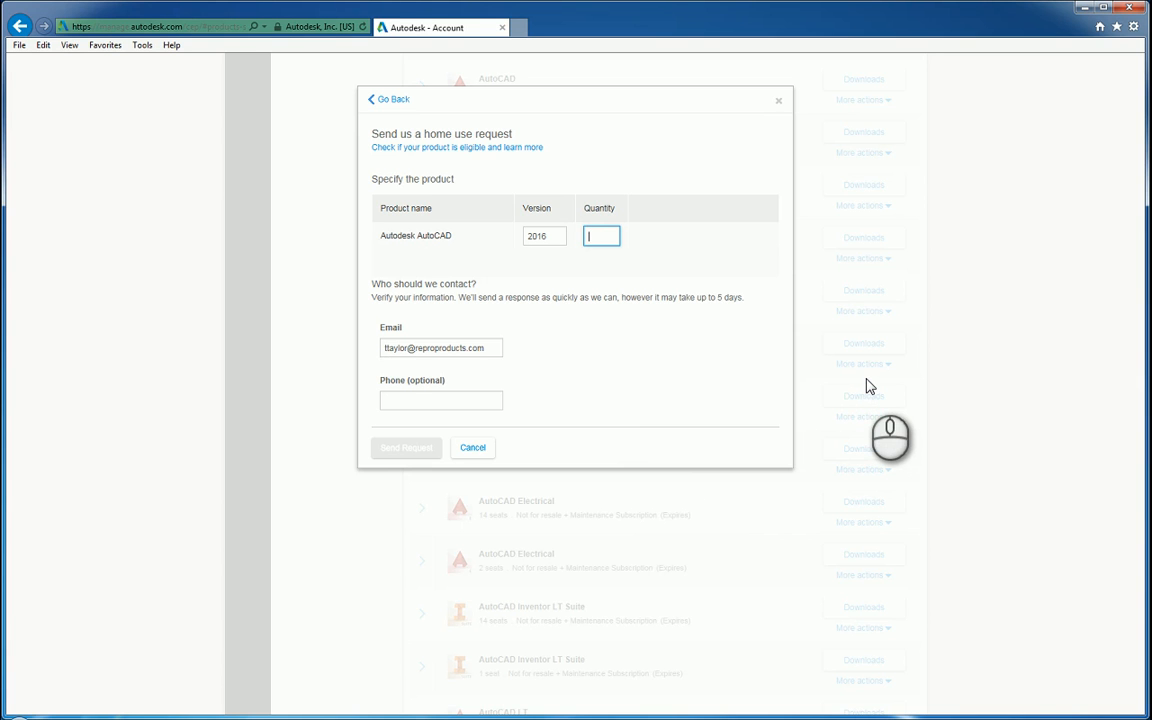